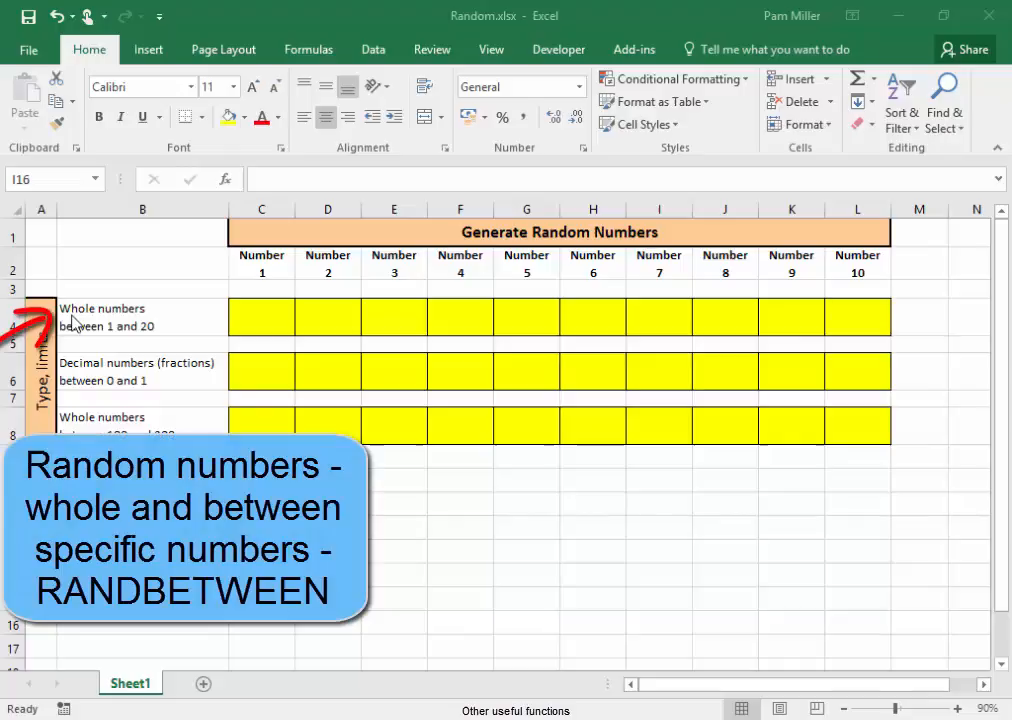
mouse_move(98, 340)
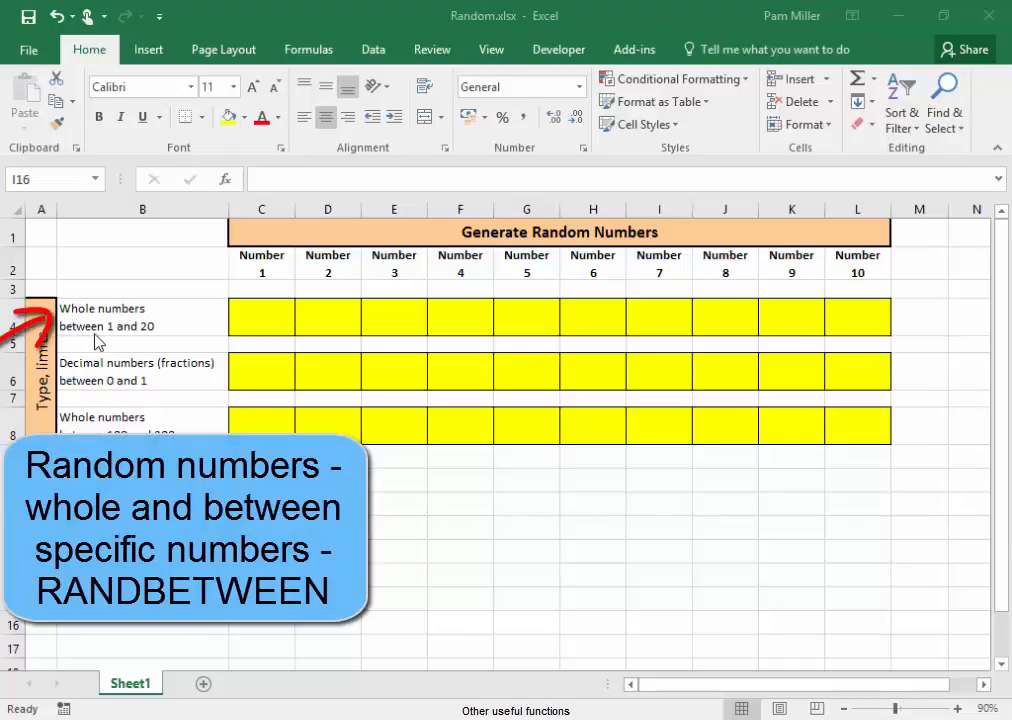
mouse_move(136, 344)
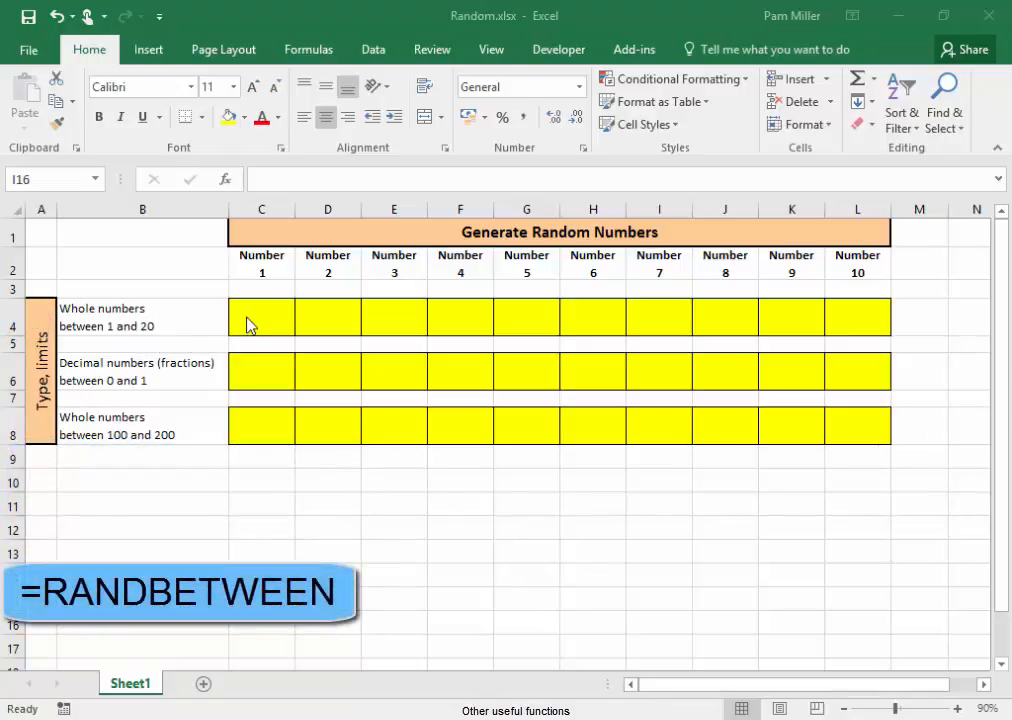
Begin a formula in C4 and locate RANDBETWEEN in the All-functions category of Insert Function.
left_click(260, 316)
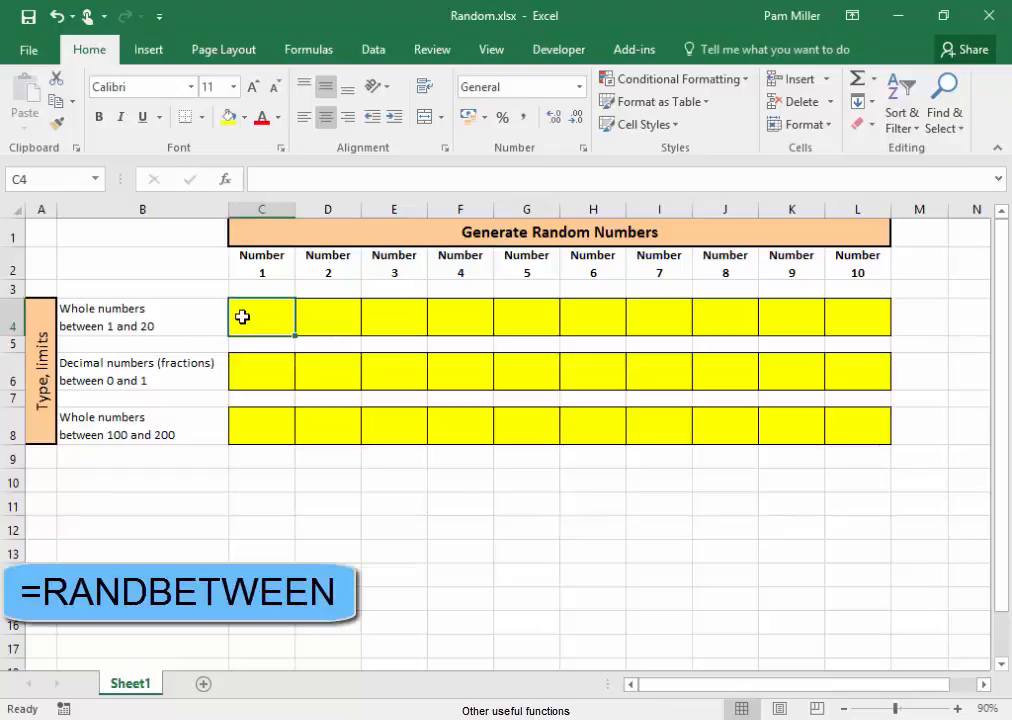
type("=")
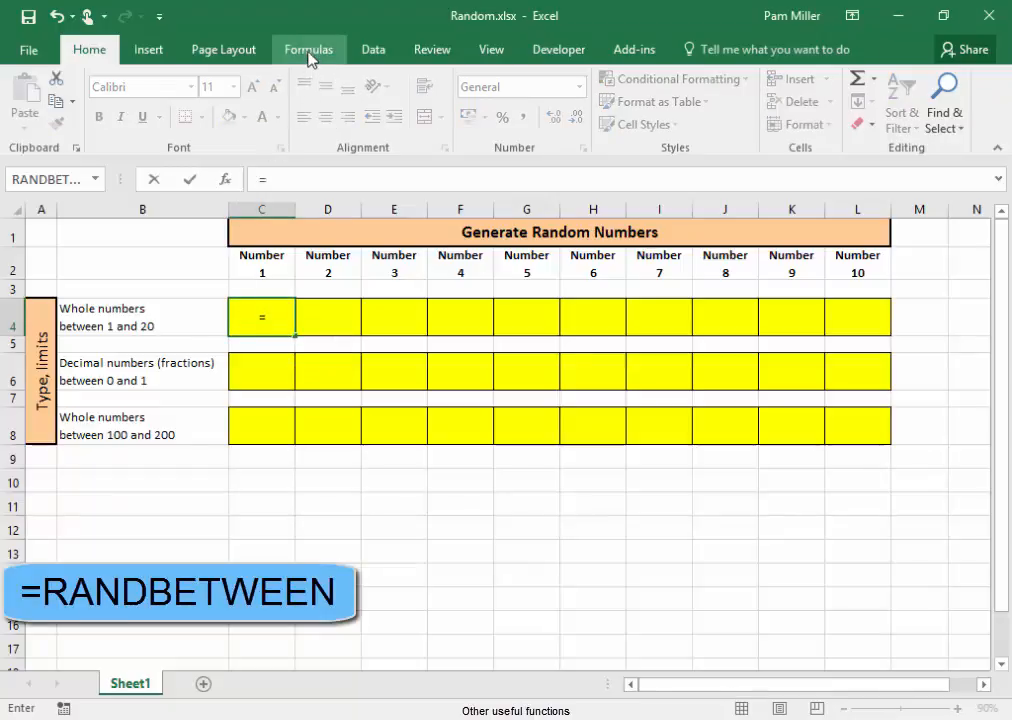
left_click(308, 48)
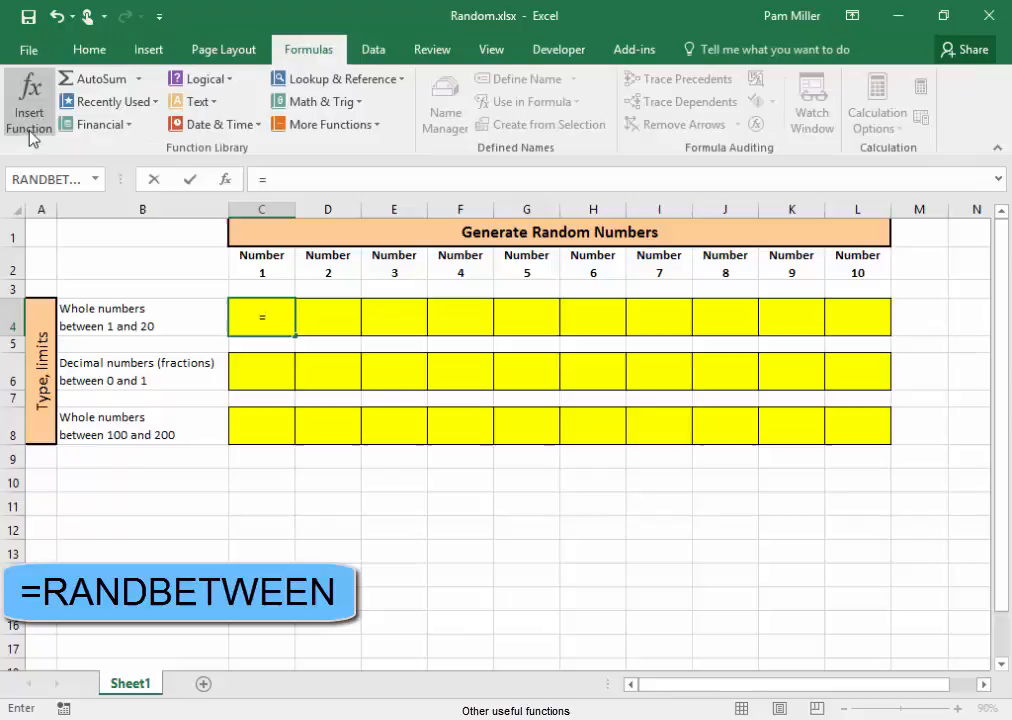
left_click(28, 110)
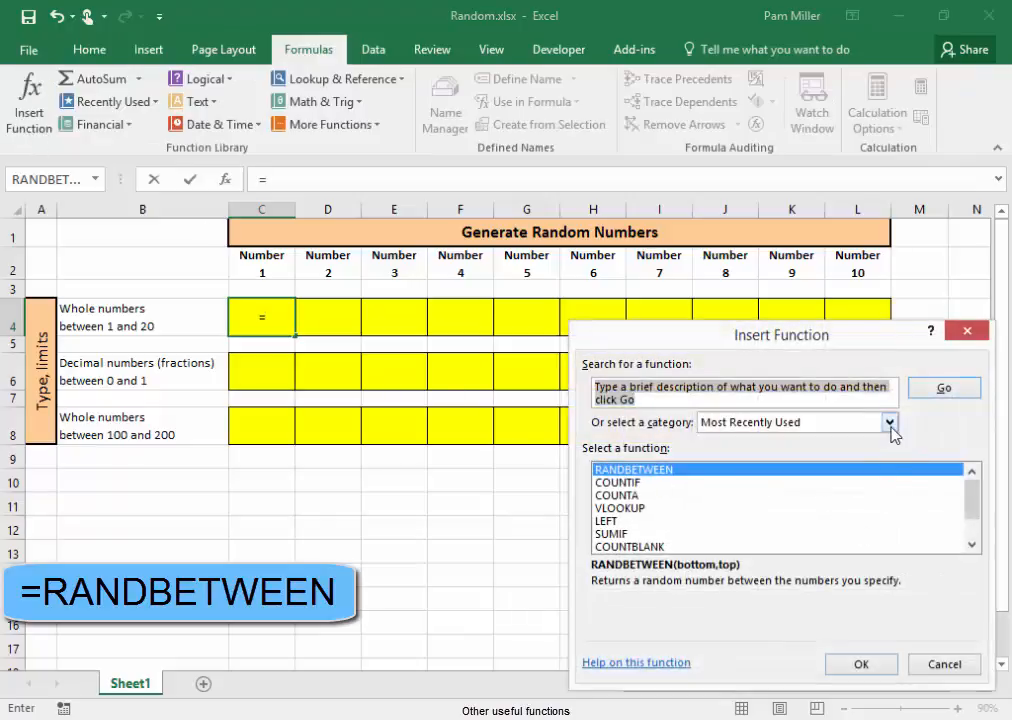
left_click(888, 422)
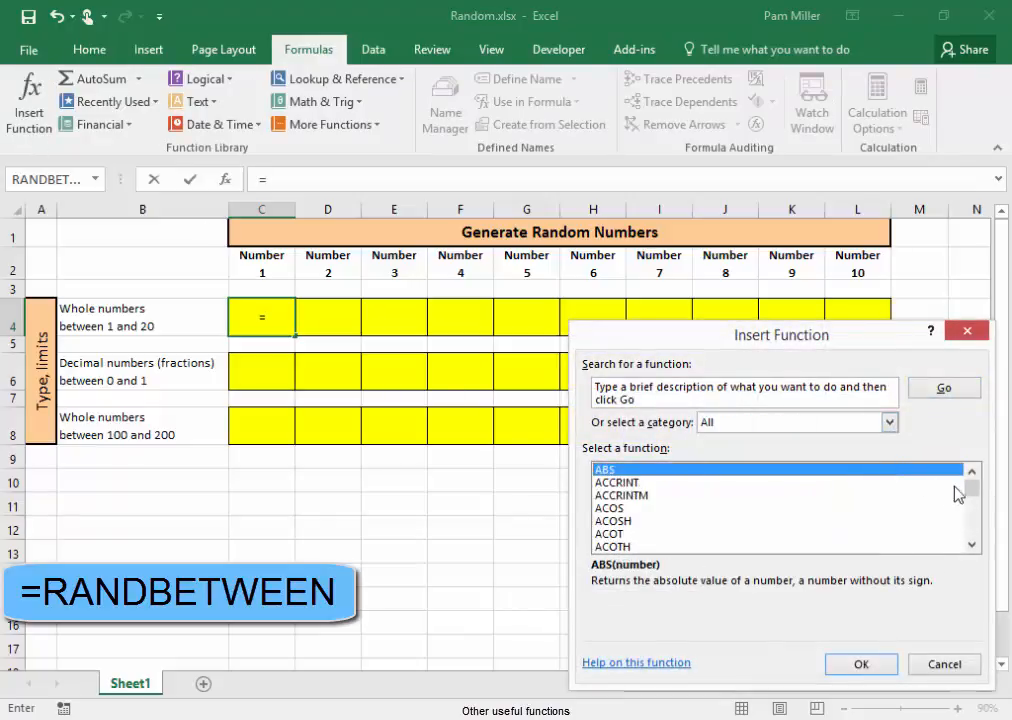
scroll("down", 3)
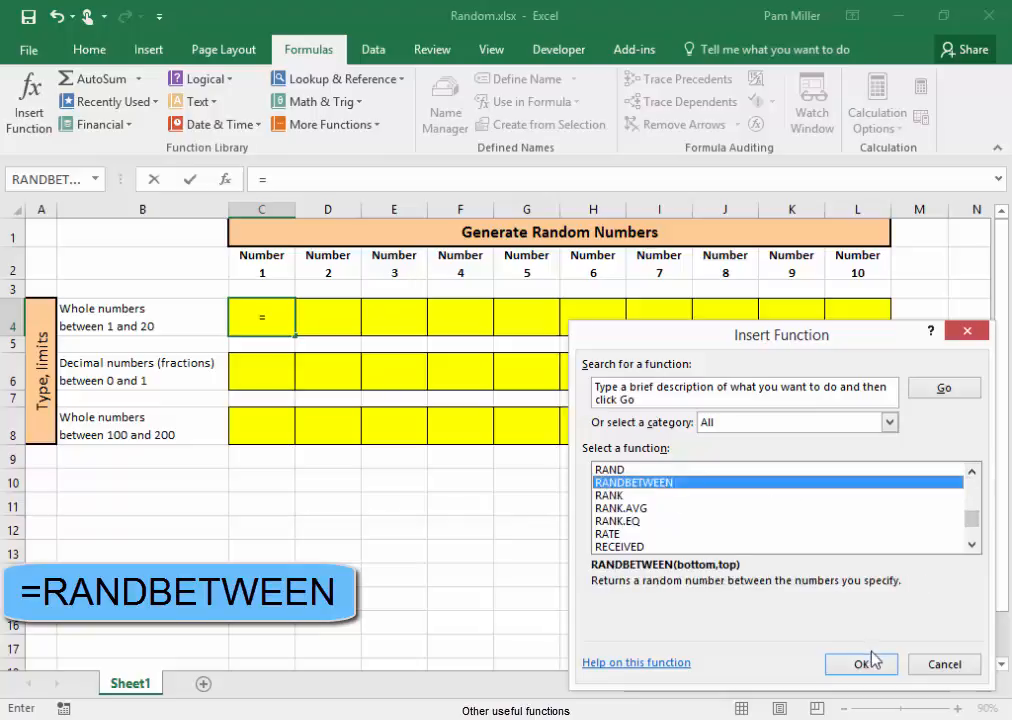
Confirm RANDBETWEEN with Bottom 1 and Top 20 so row 4 shows integers 1–20 across C:L.
left_click(860, 664)
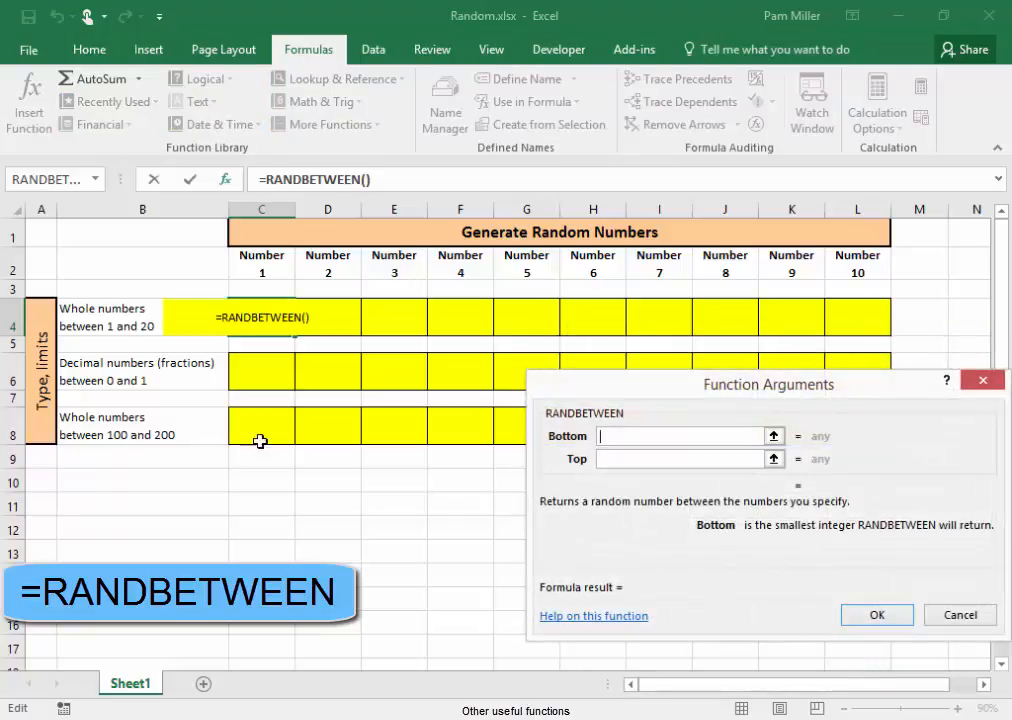
mouse_move(228, 400)
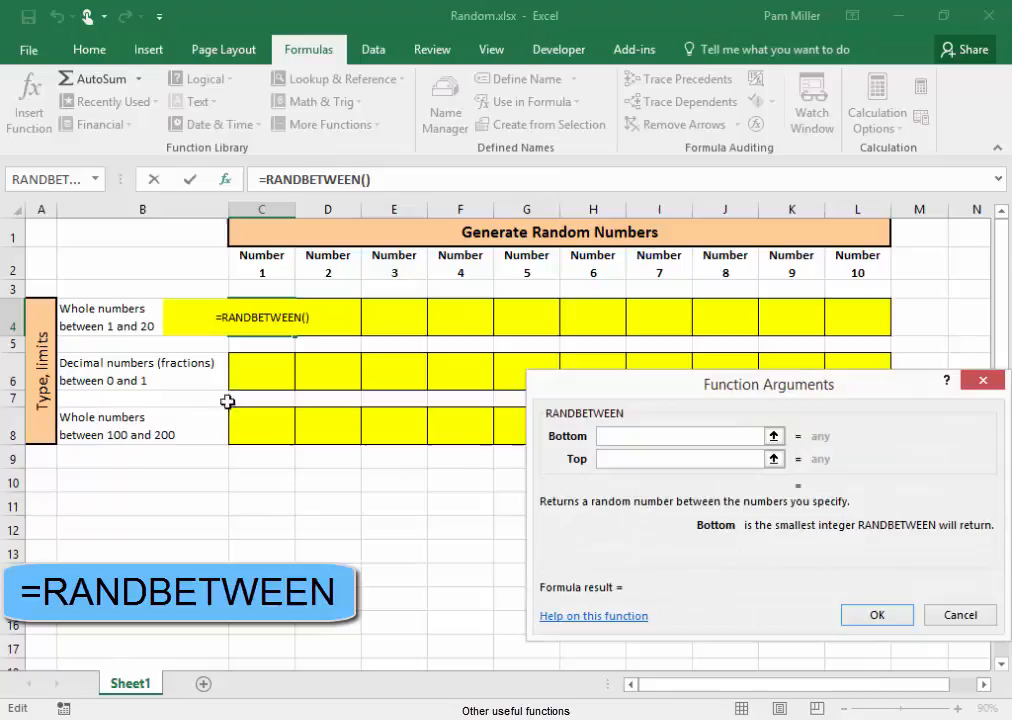
type("1")
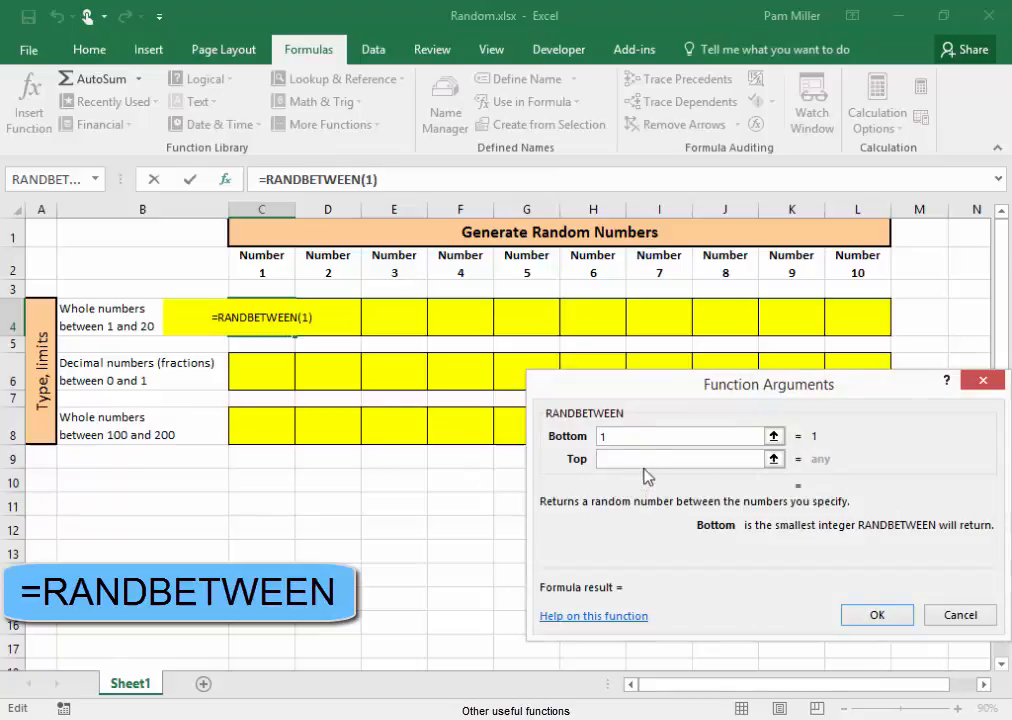
type("20")
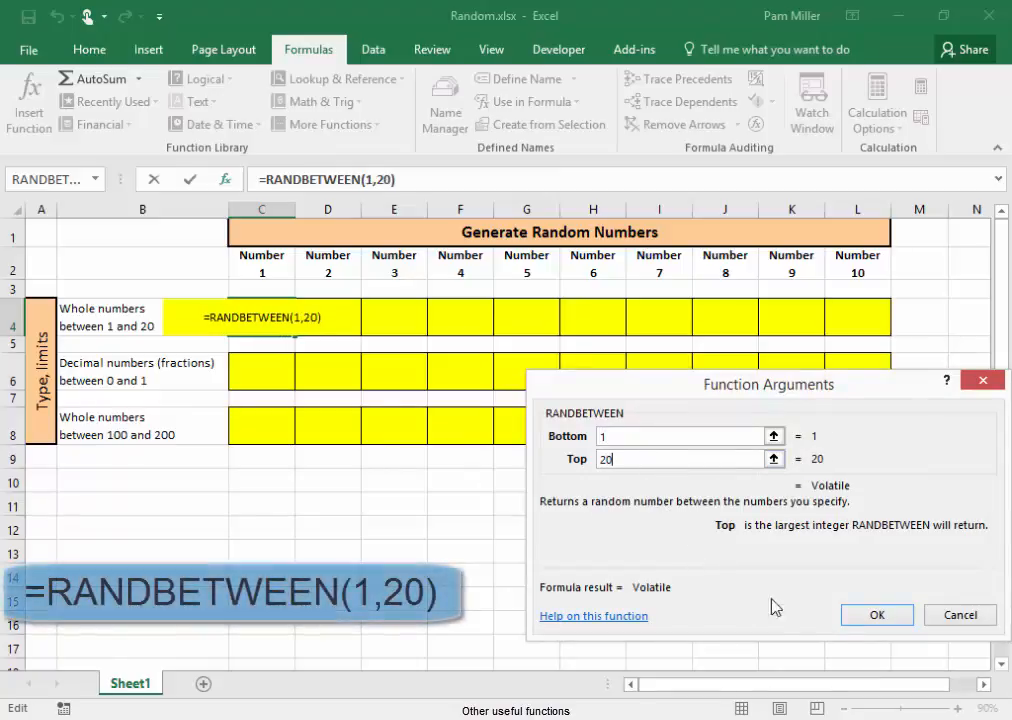
left_click(876, 614)
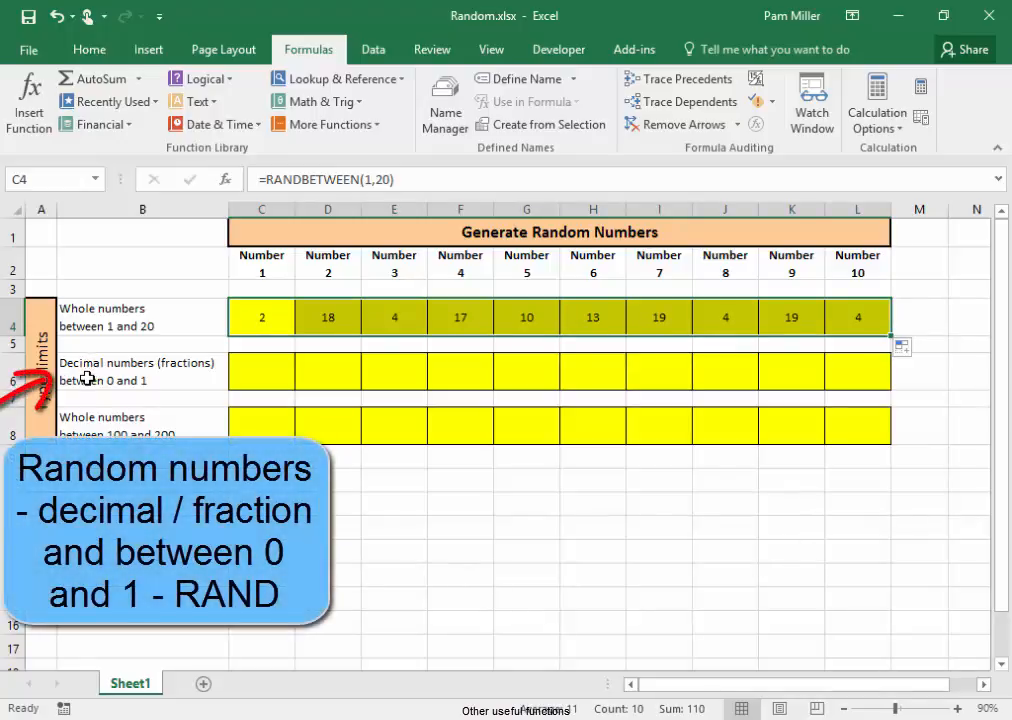
mouse_move(96, 390)
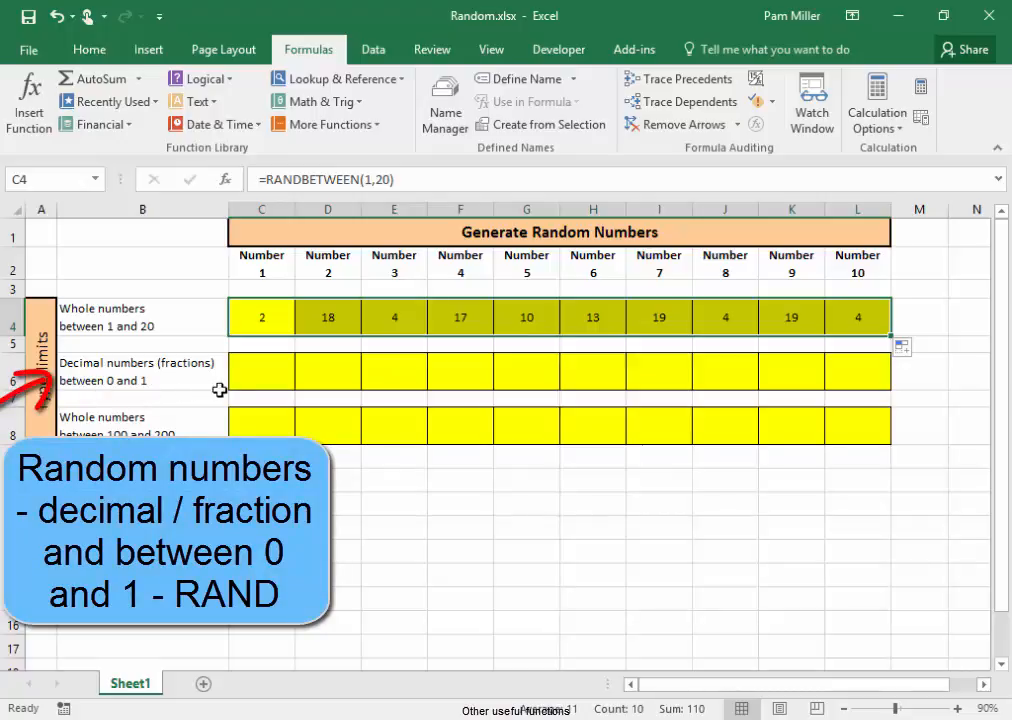
Enter =RAND() in C6 and extend it through L6 for random decimals between 0 and 1.
left_click(260, 370)
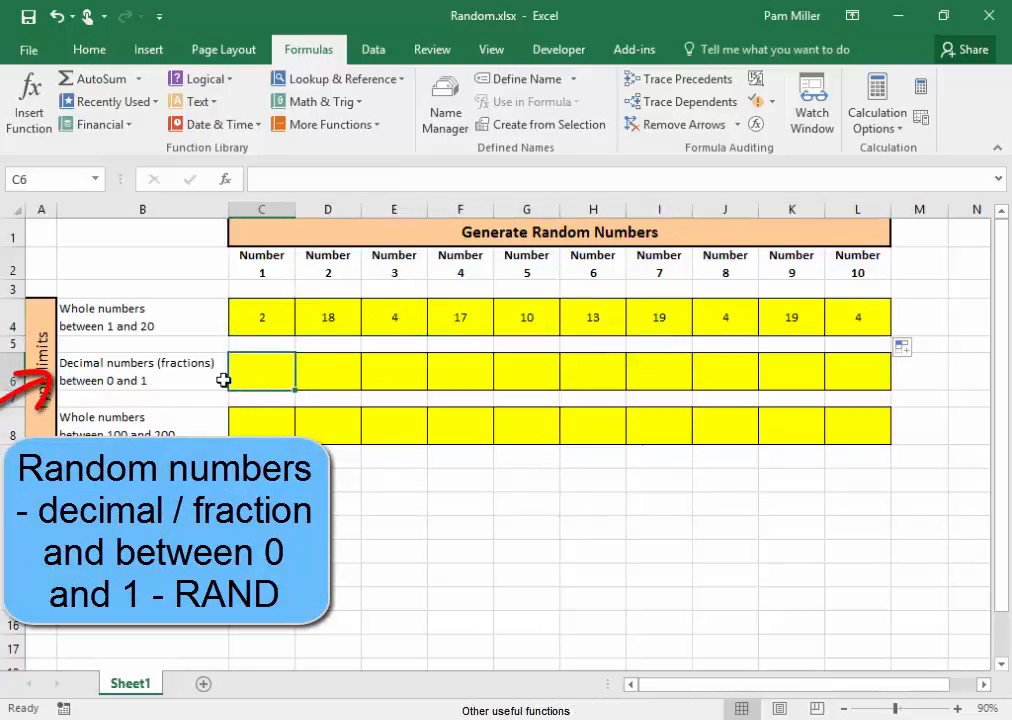
type("=ra")
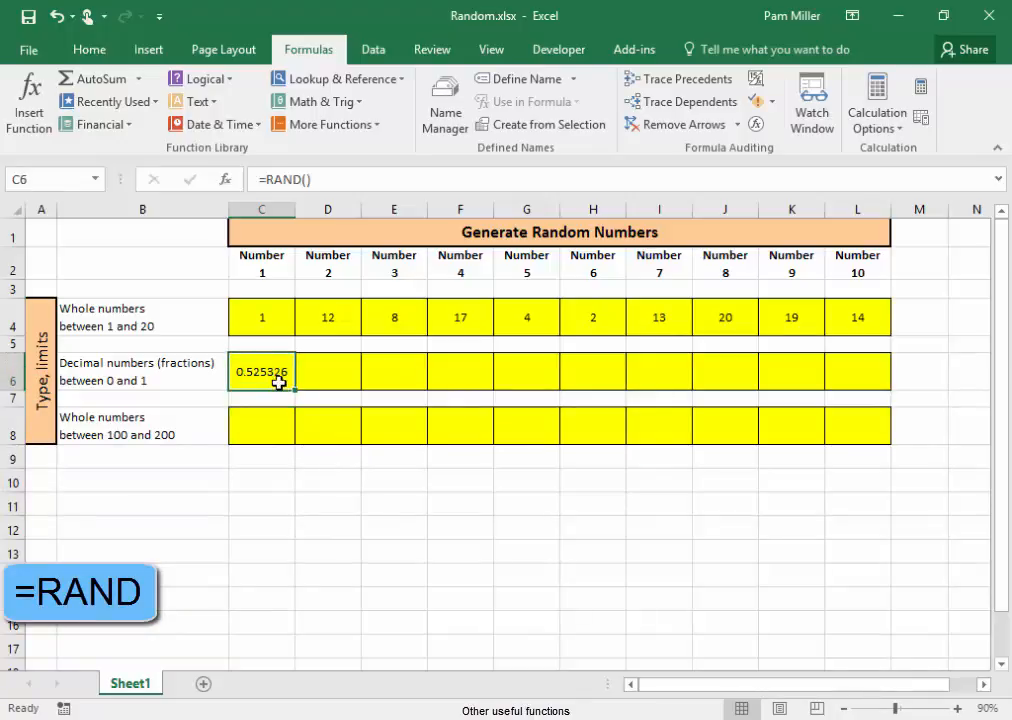
left_click_drag(284, 384, 840, 390)
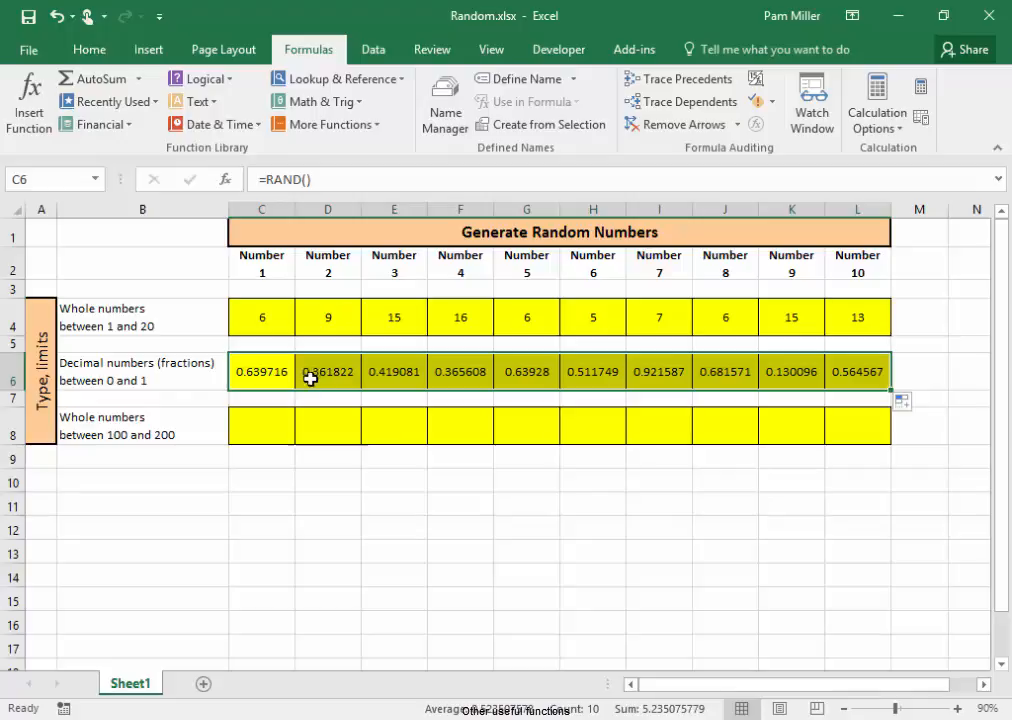
mouse_move(266, 430)
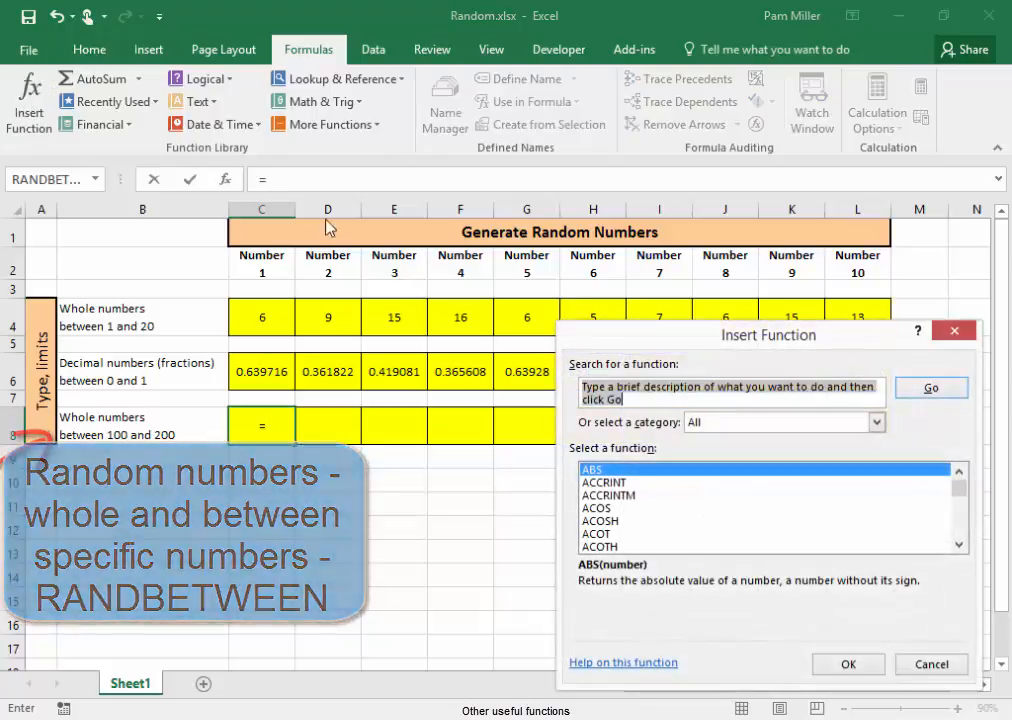
Choose RANDBETWEEN for C8 from the Most Recently Used function category.
left_click(876, 420)
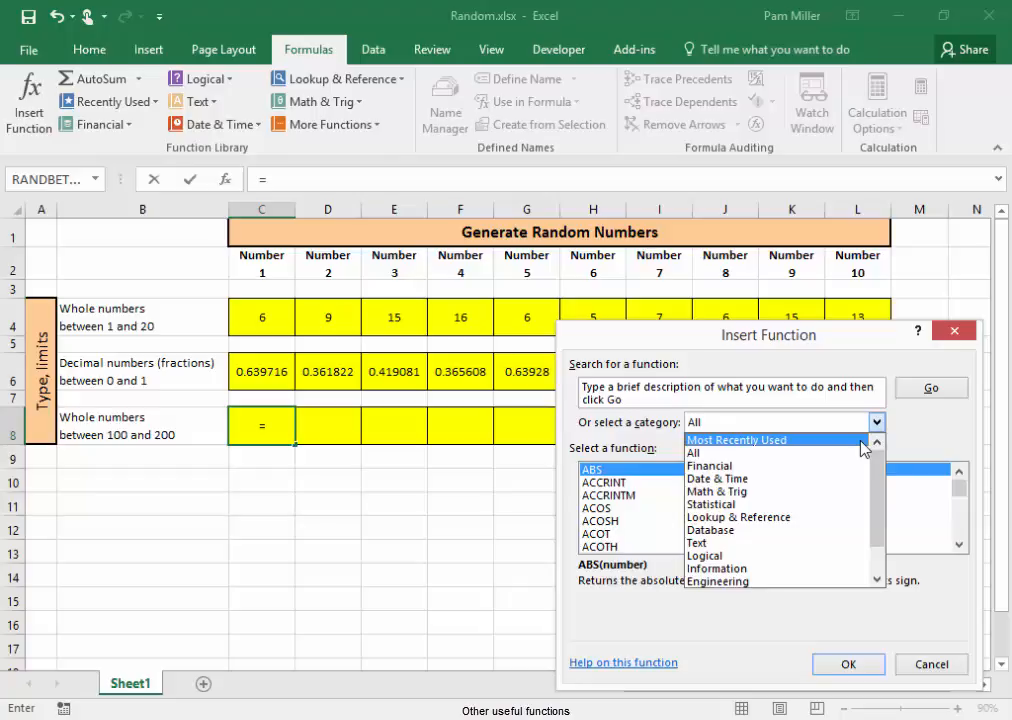
left_click(736, 440)
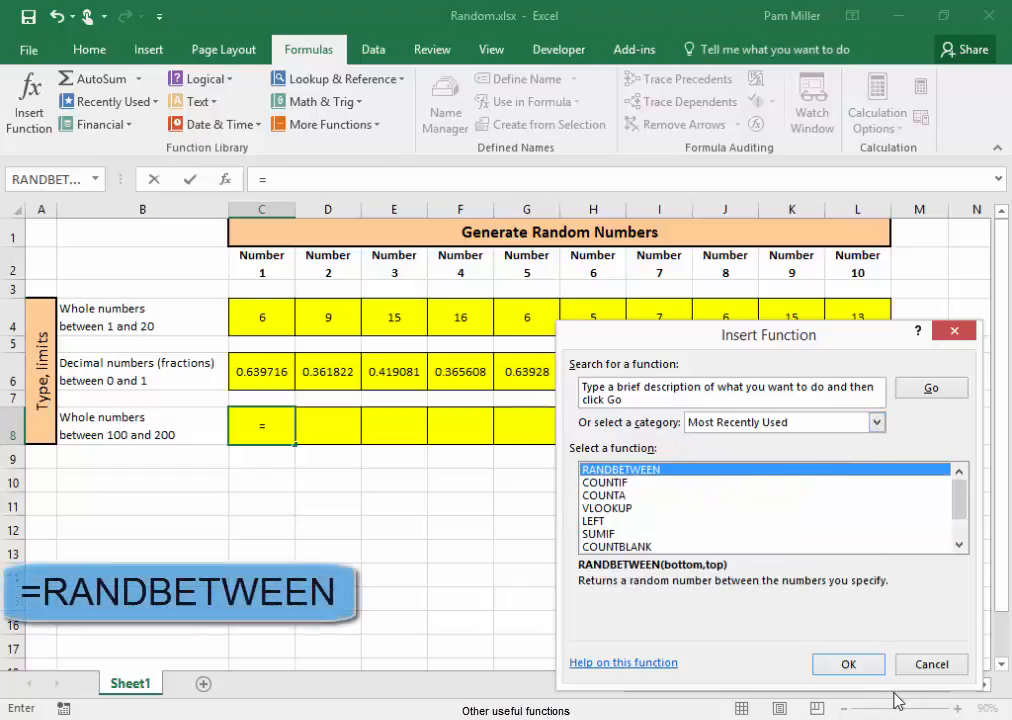
left_click(848, 664)
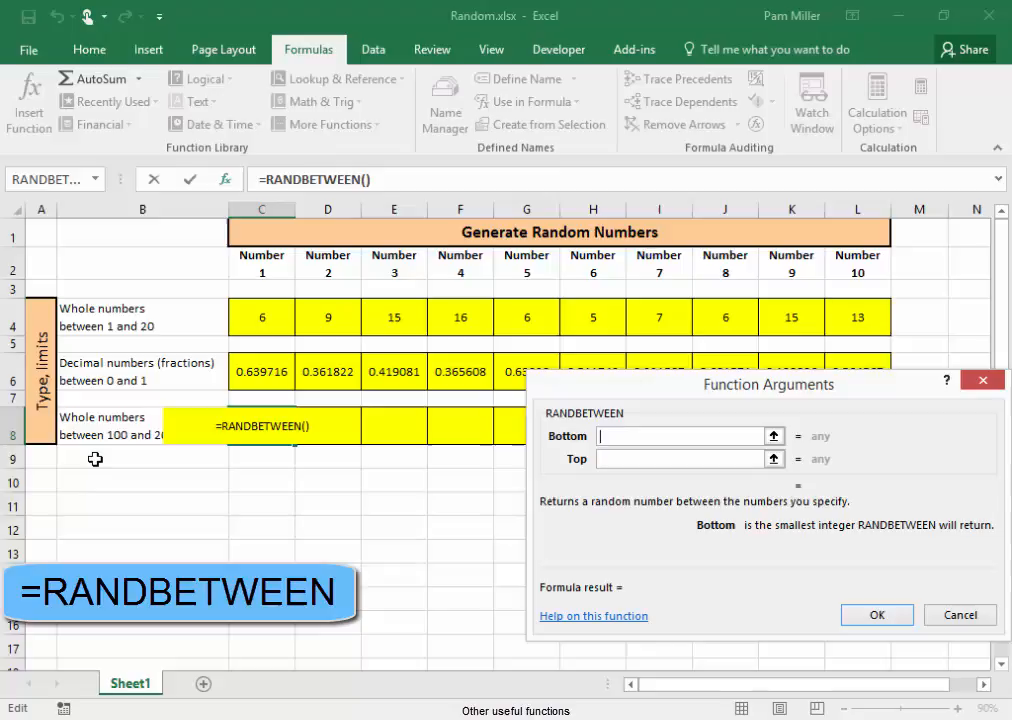
Set Bottom 100 and Top 200 so row 8 shows random integers 100–200 across C:L.
type("100")
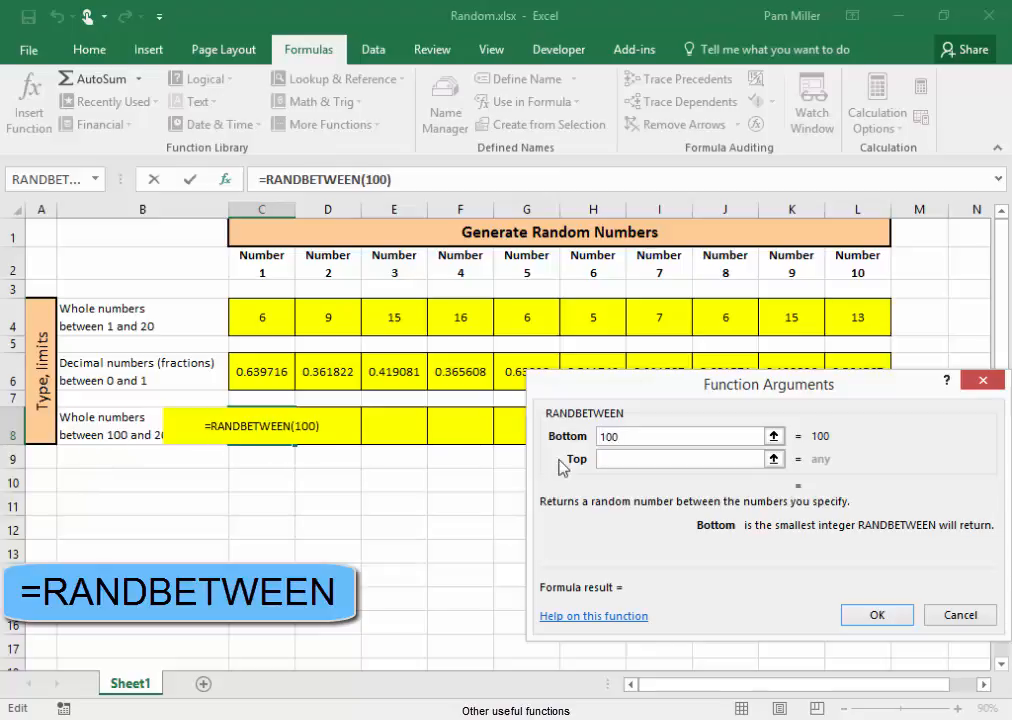
type("2")
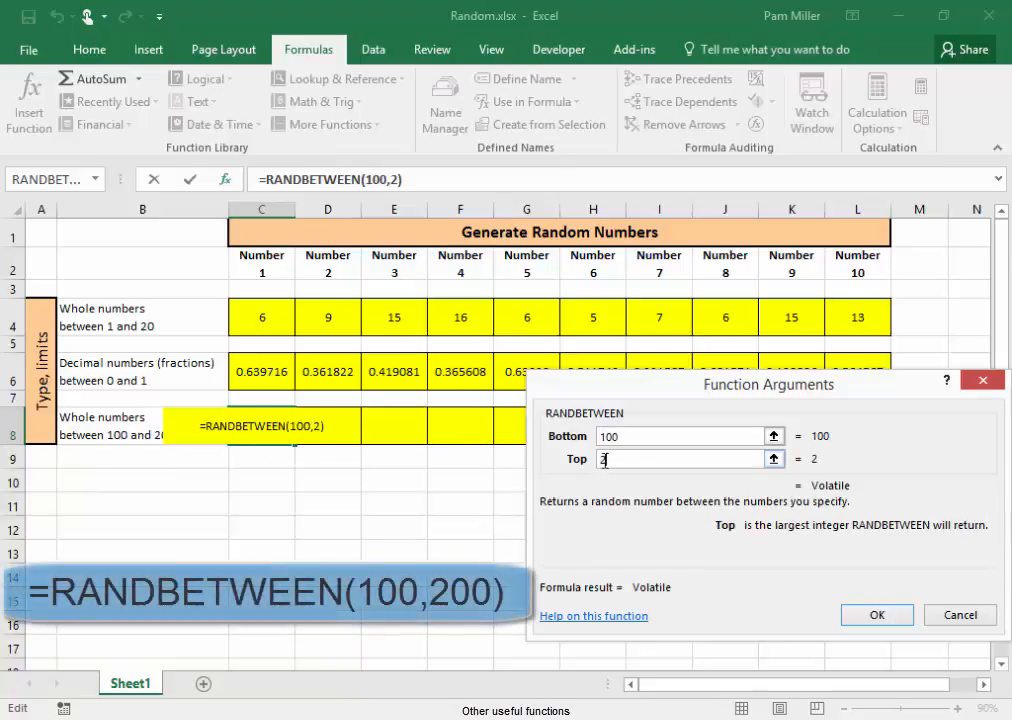
type("00")
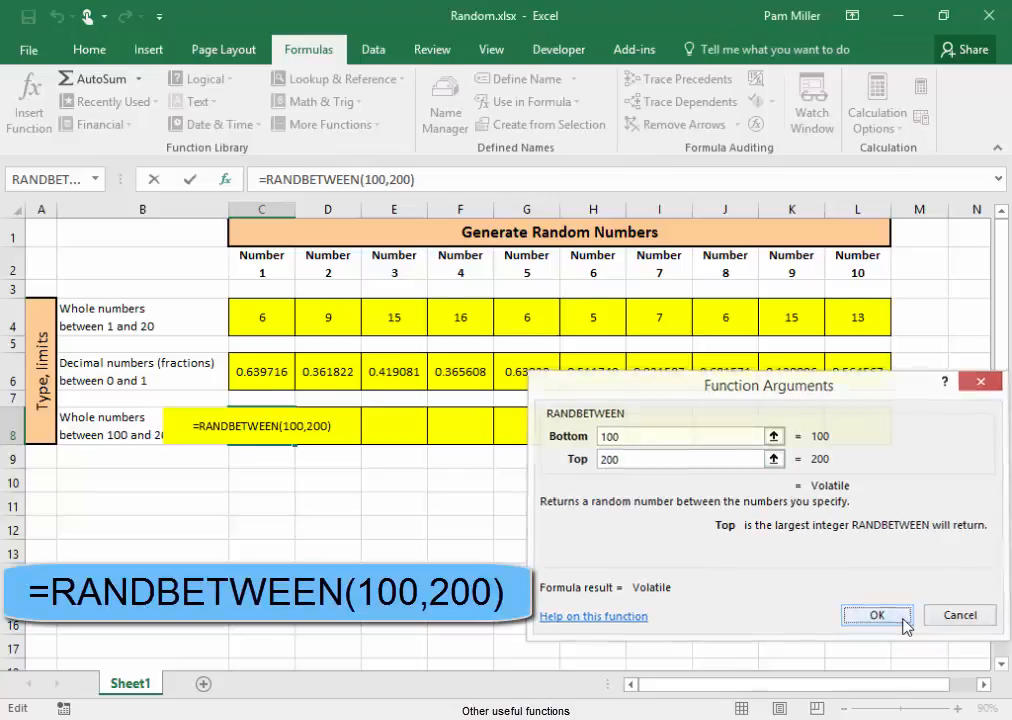
left_click(876, 614)
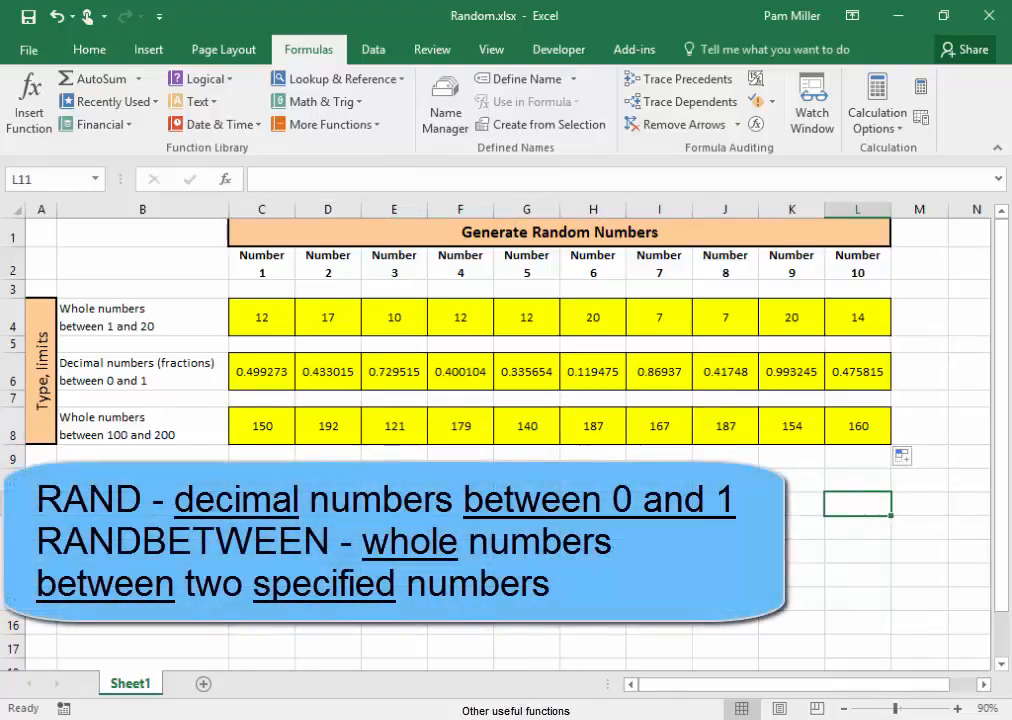
mouse_move(92, 370)
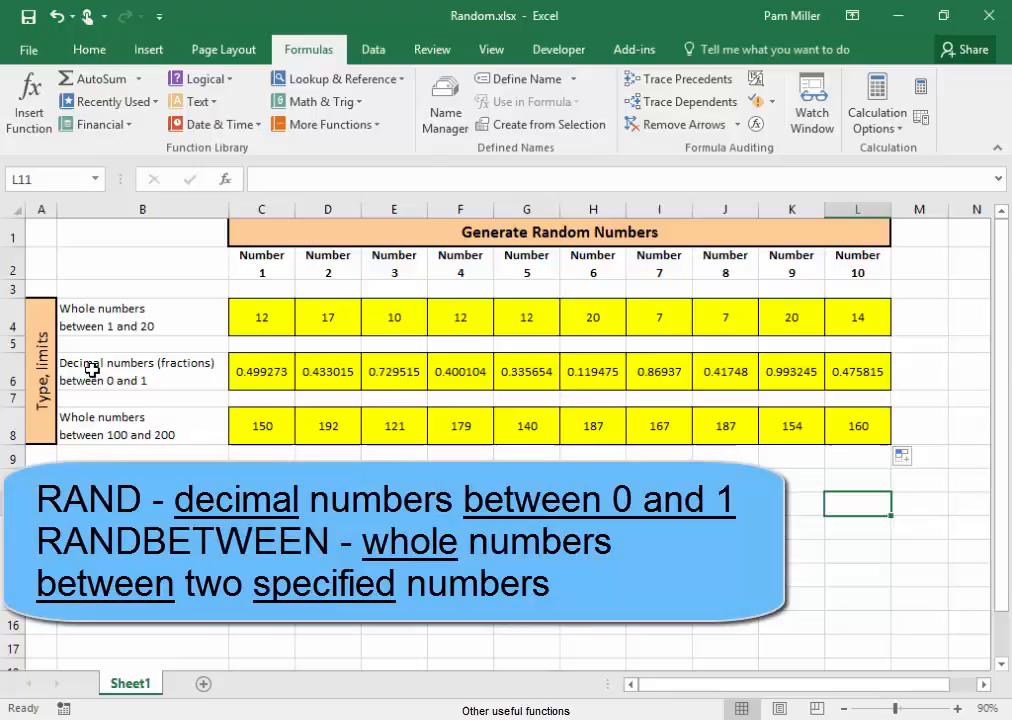
mouse_move(158, 382)
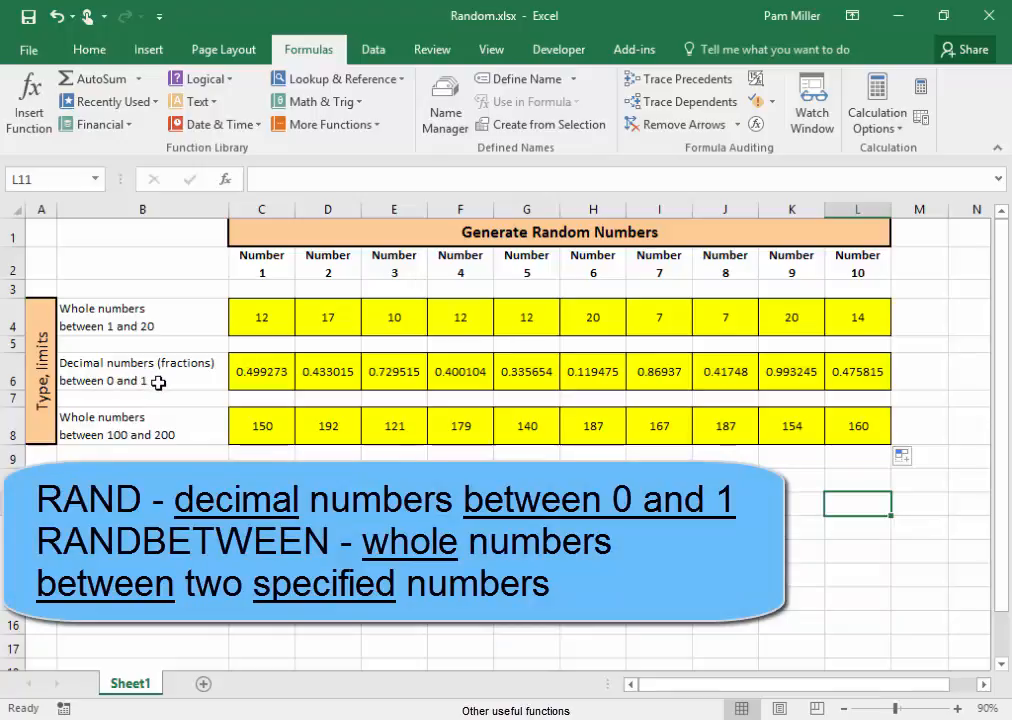